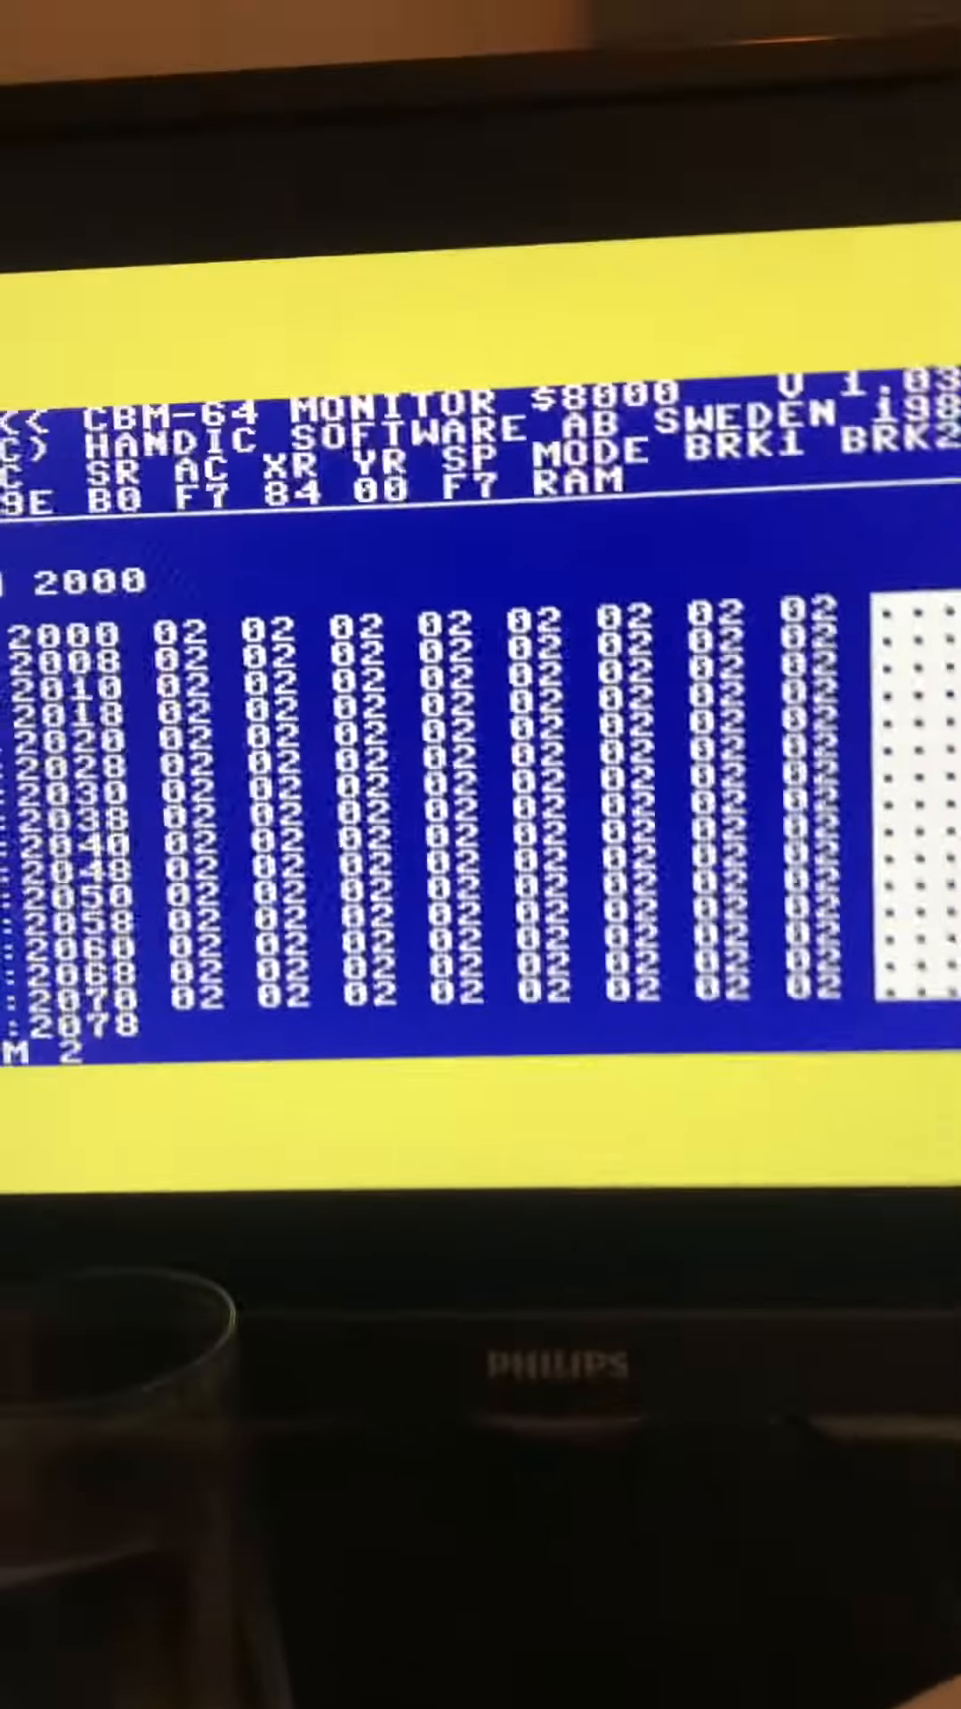
- Dump the REU register area from $DF28, then memory from $2000, showing 02 bytes
{"action": "type", "text": "M DF"}
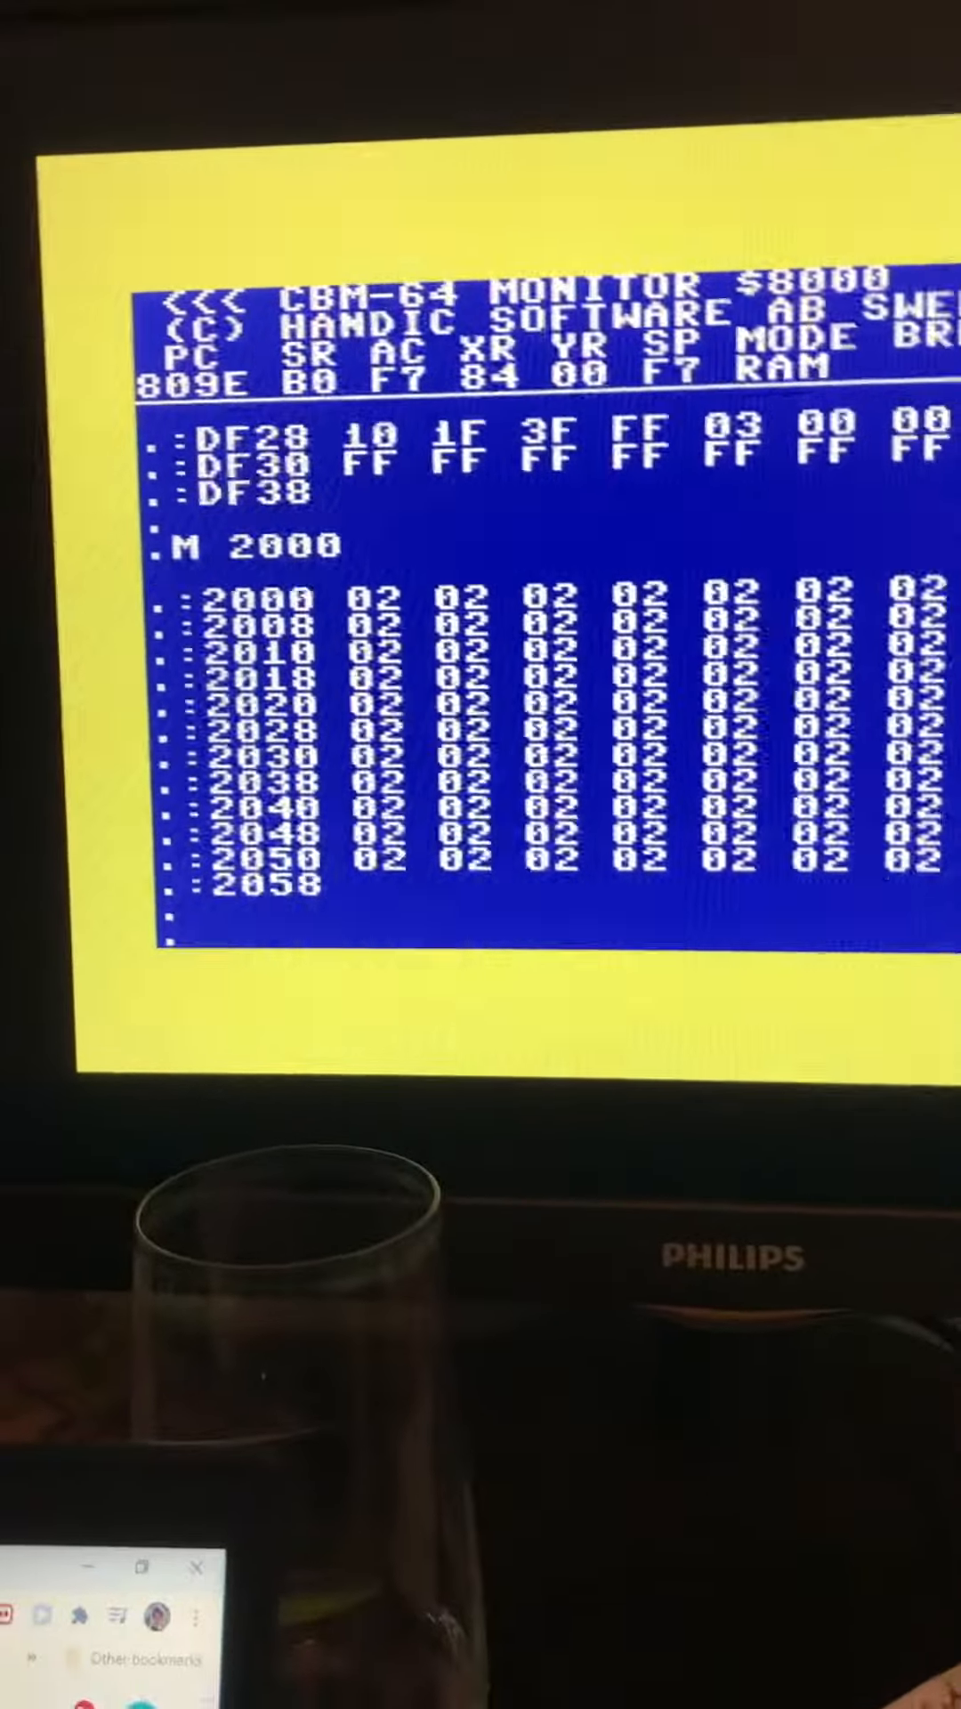
{"action": "type", "text": "F 2000 3000 0"}
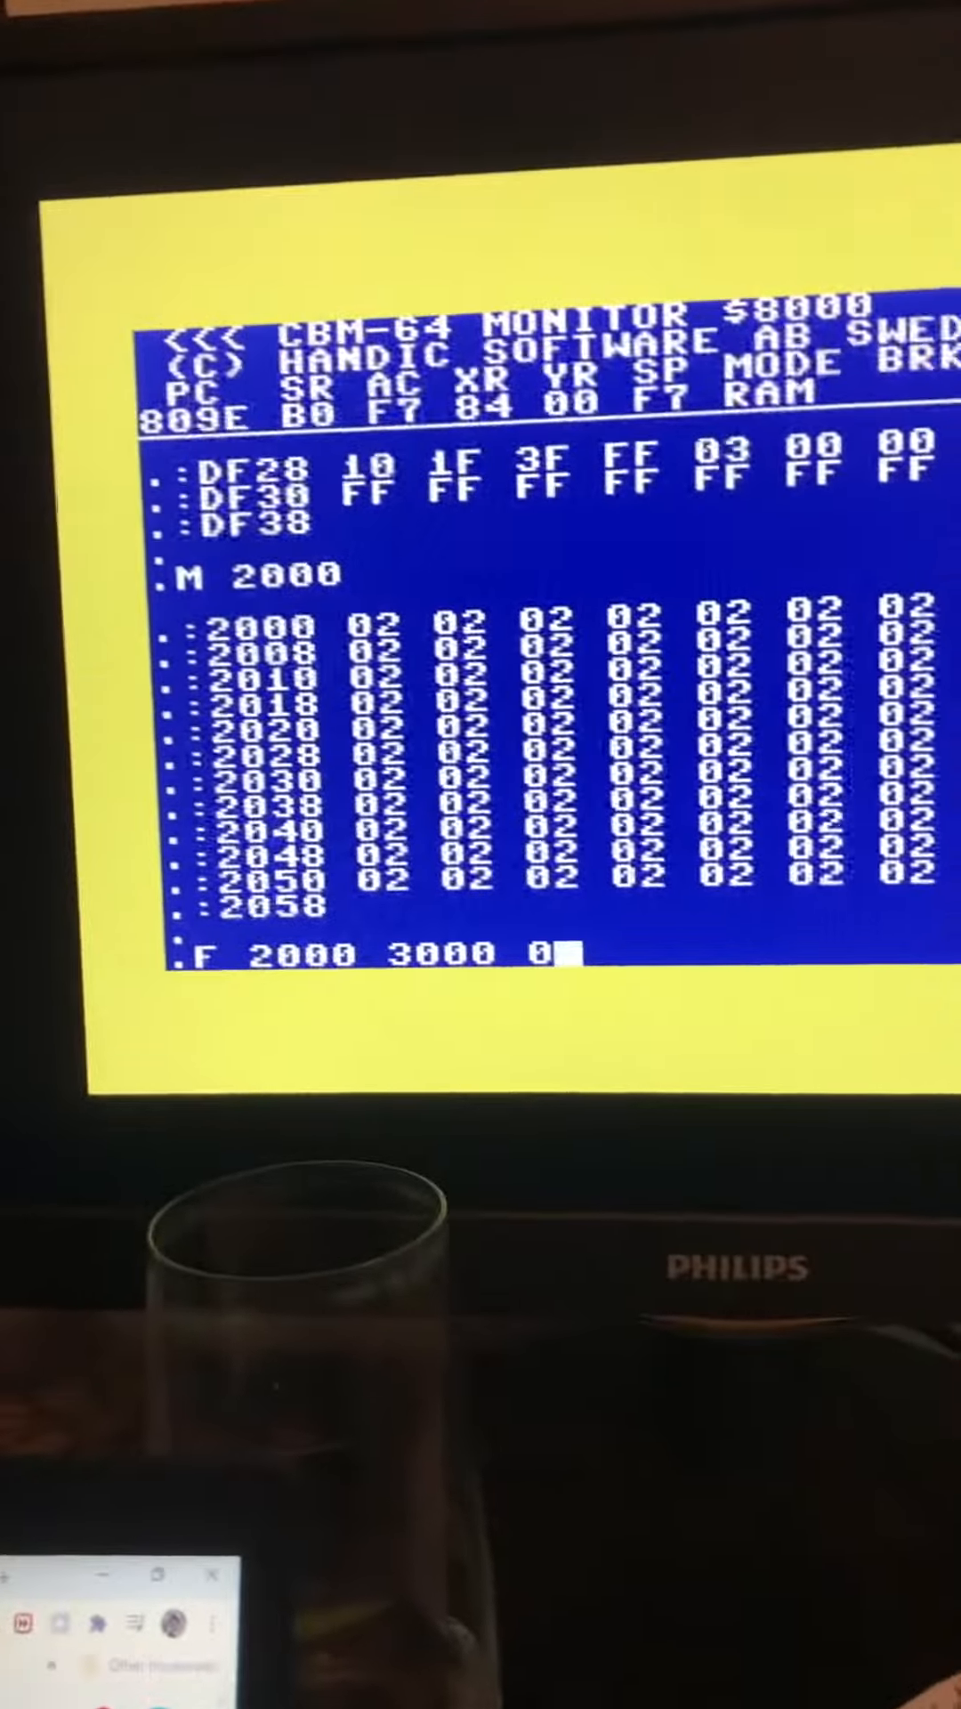
{"action": "type", "text": "1"}
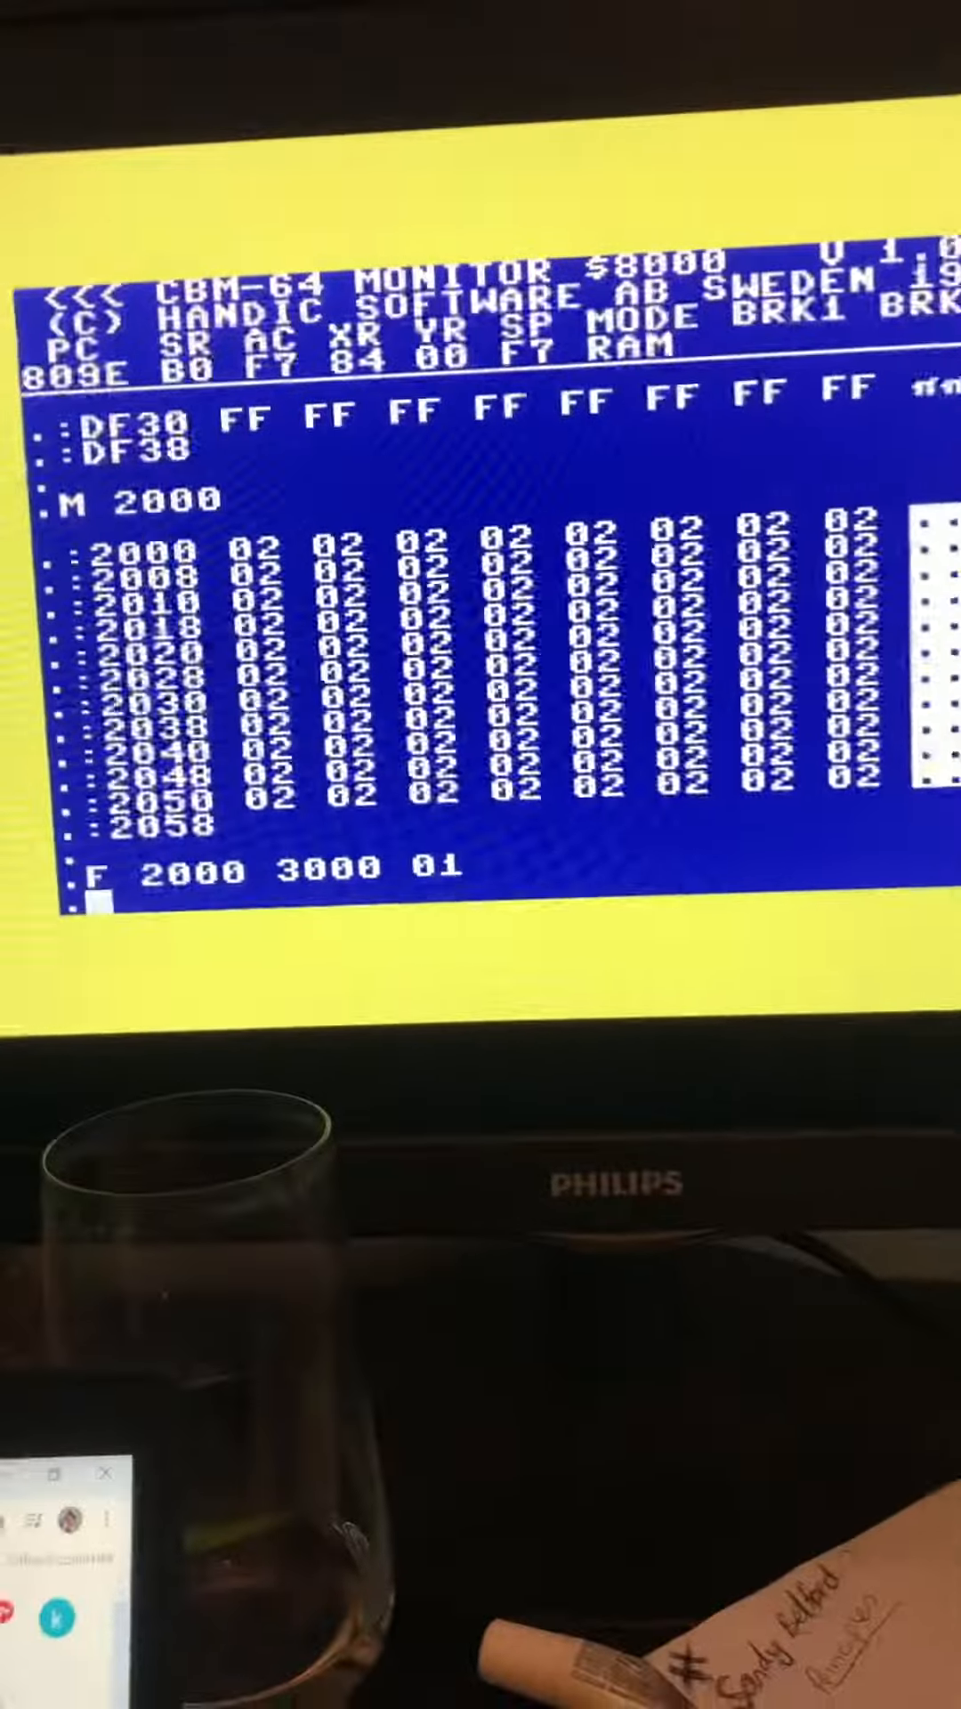
{"action": "type", "text": "M 2"}
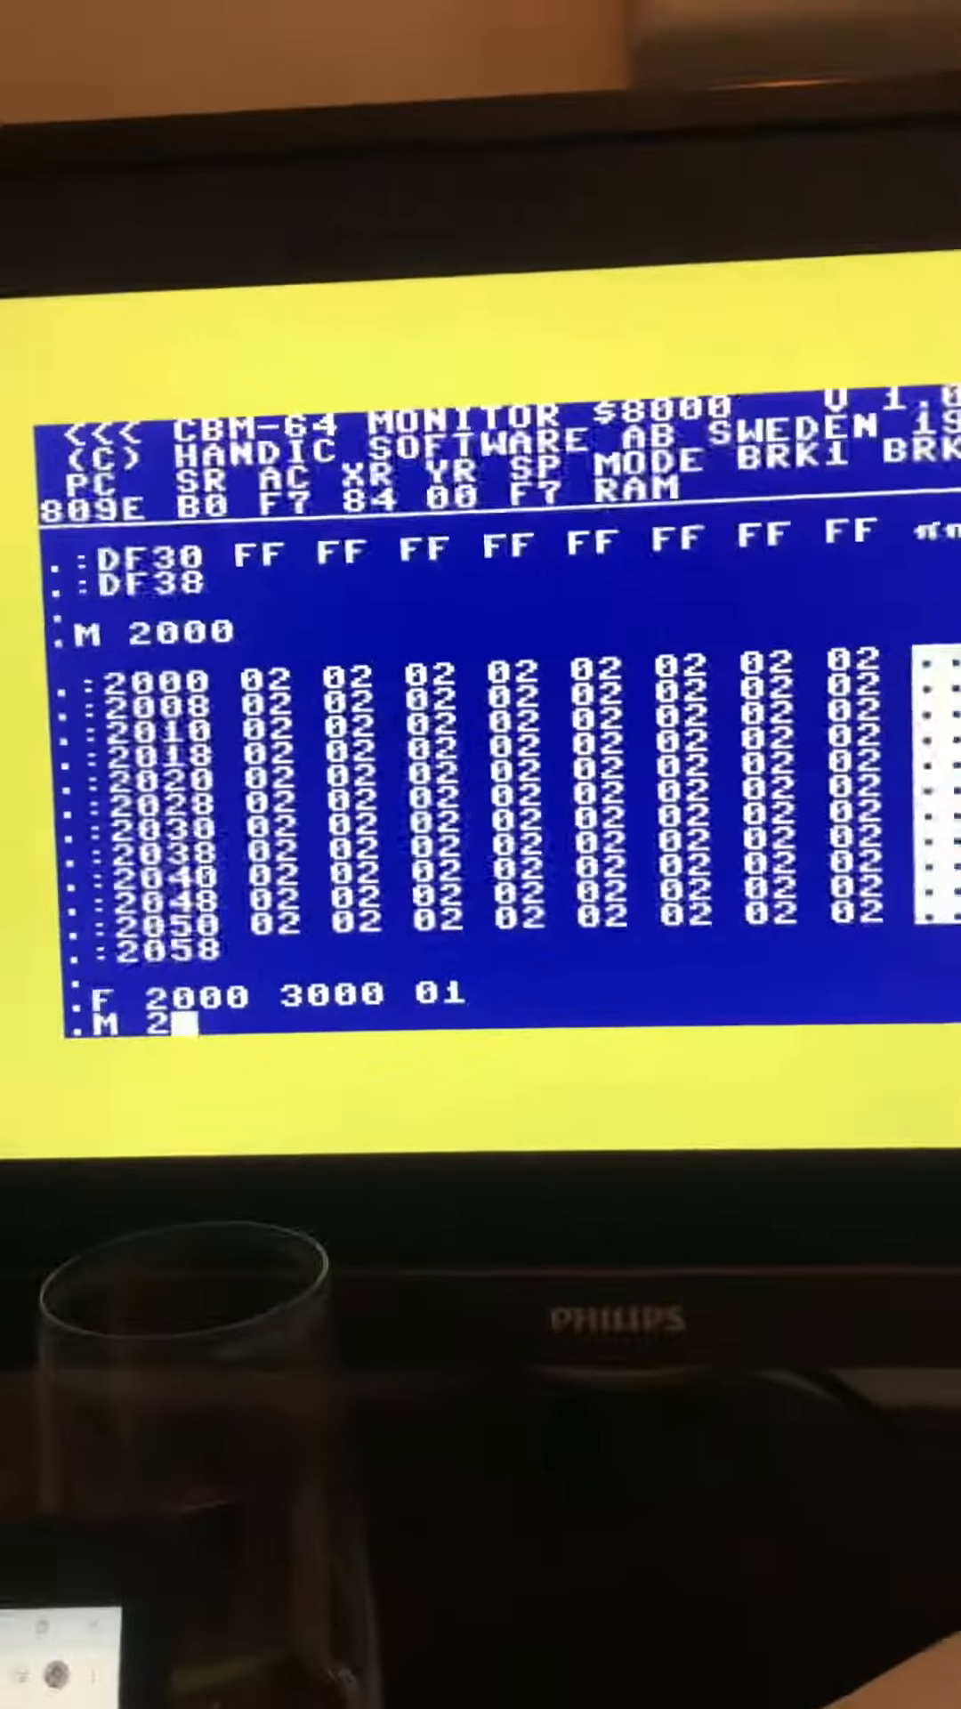
- Run the M 2000 listing, which now shows every byte from $2000 as 01
{"action": "key", "text": "Return"}
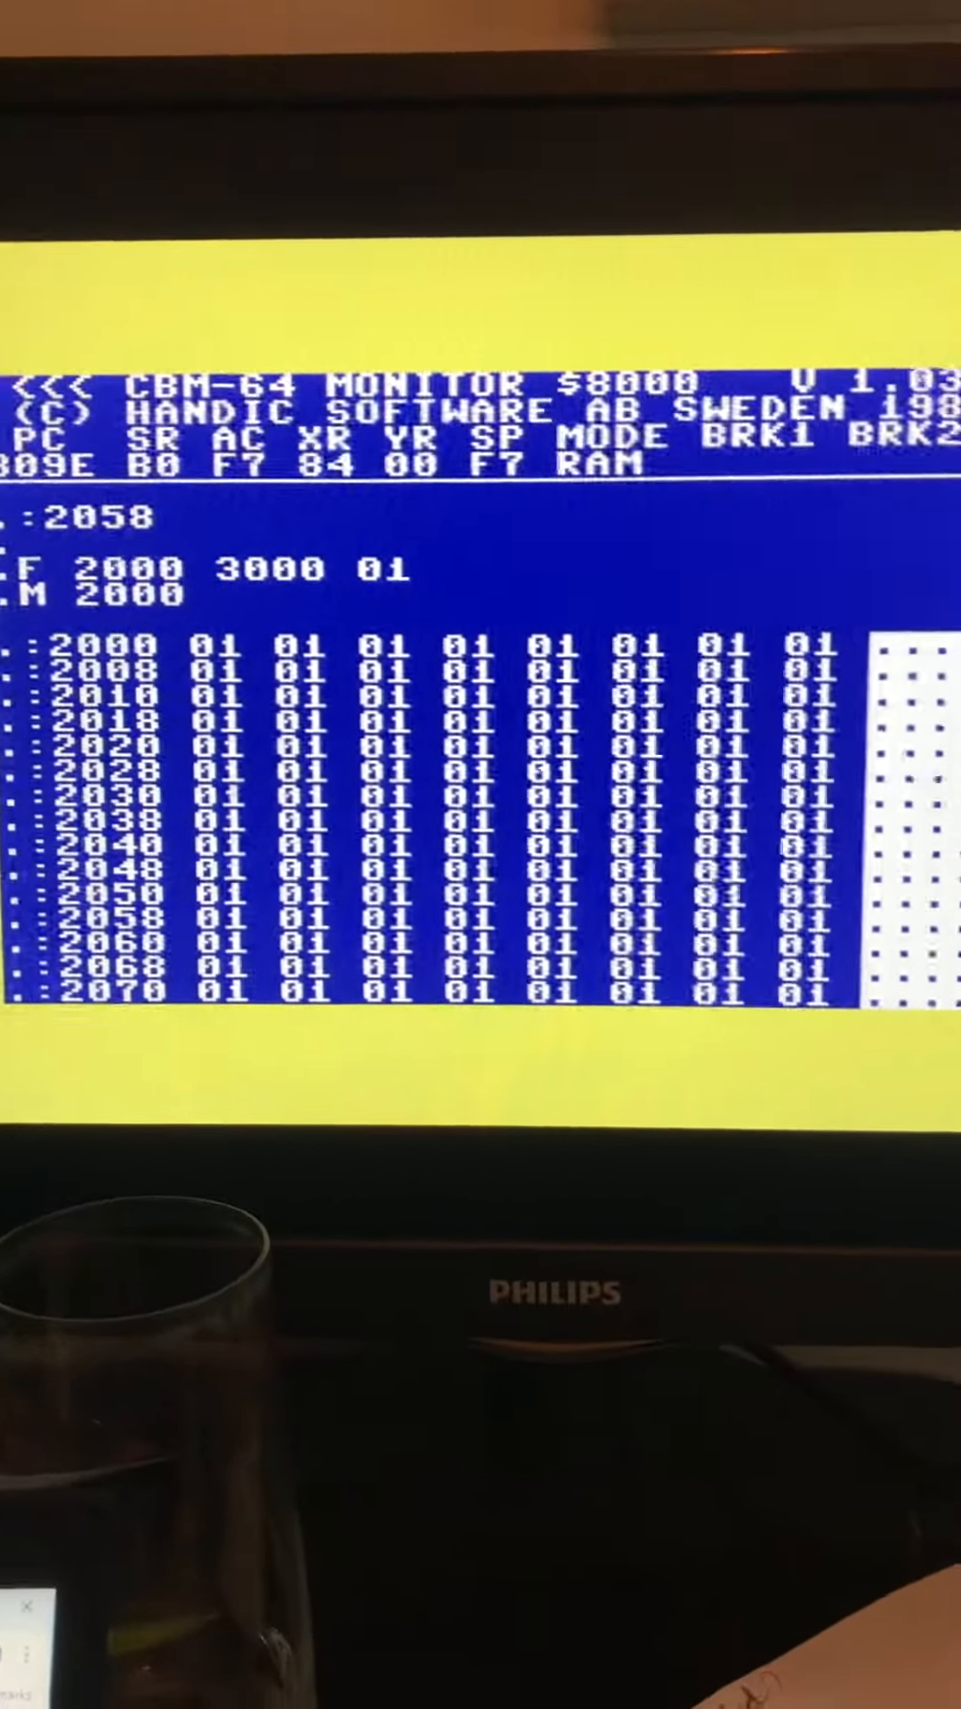